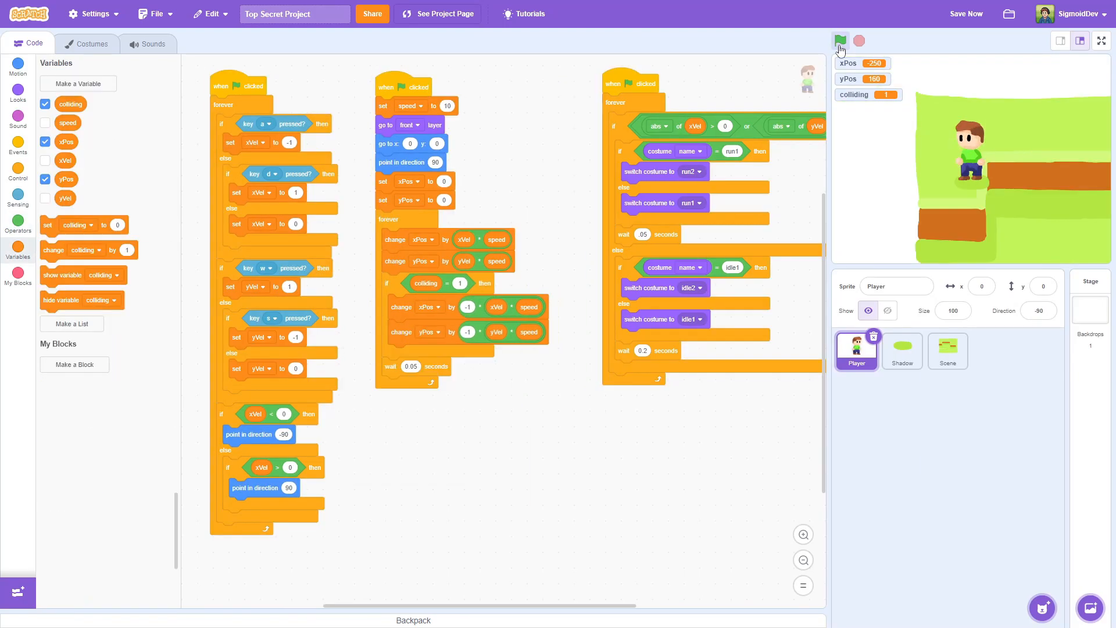
# Run the project with the green flag so the player's movement, collision and animation scripts start
pyautogui.click(841, 41)
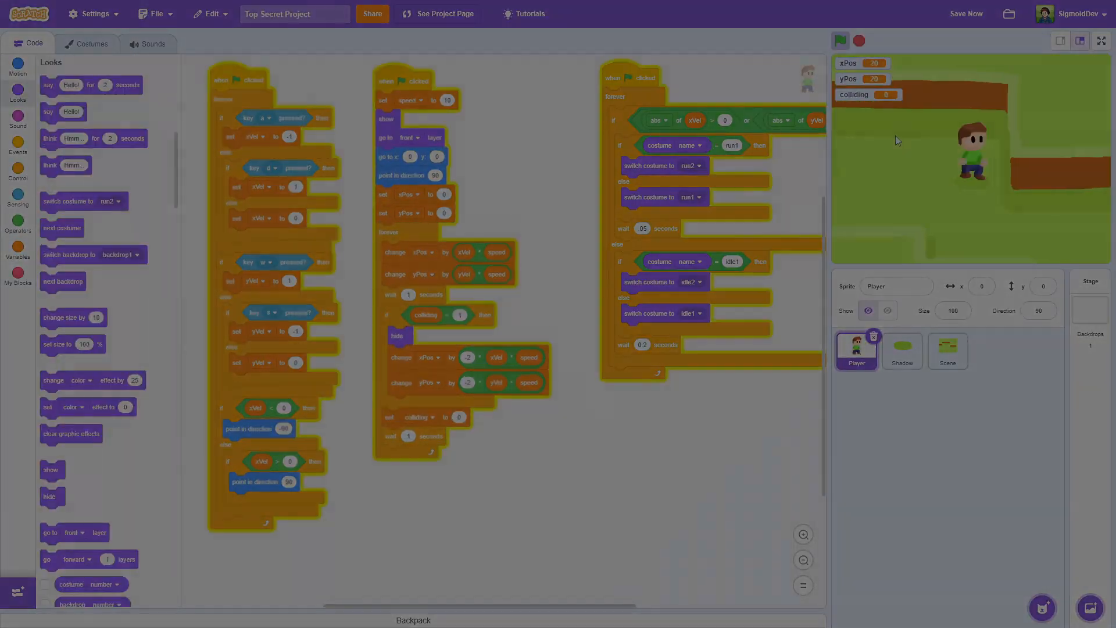